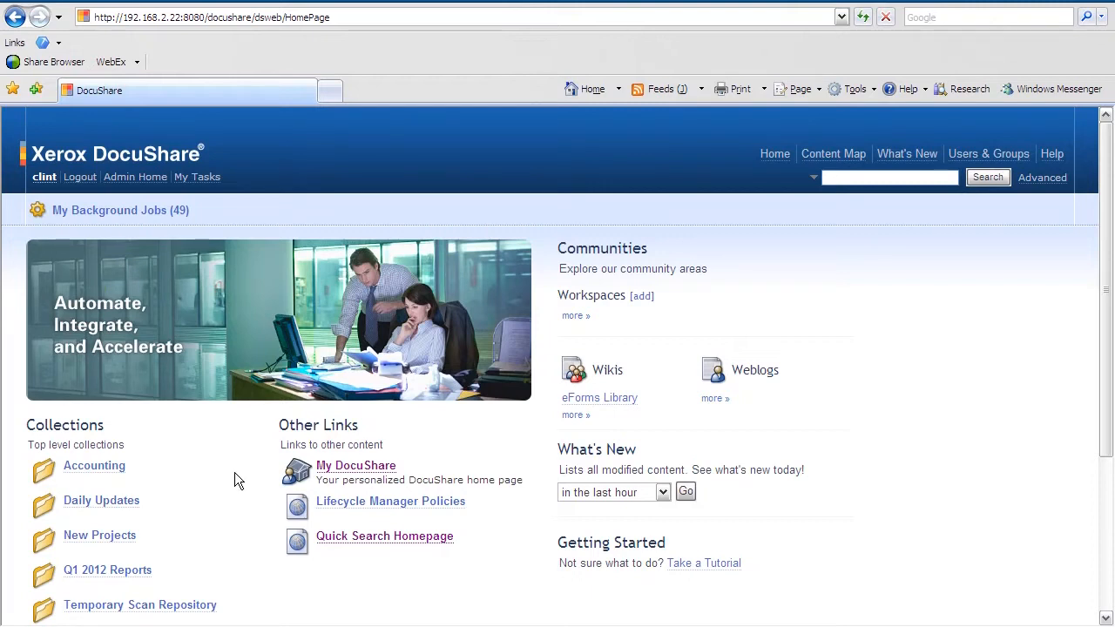
mouse_move(371, 470)
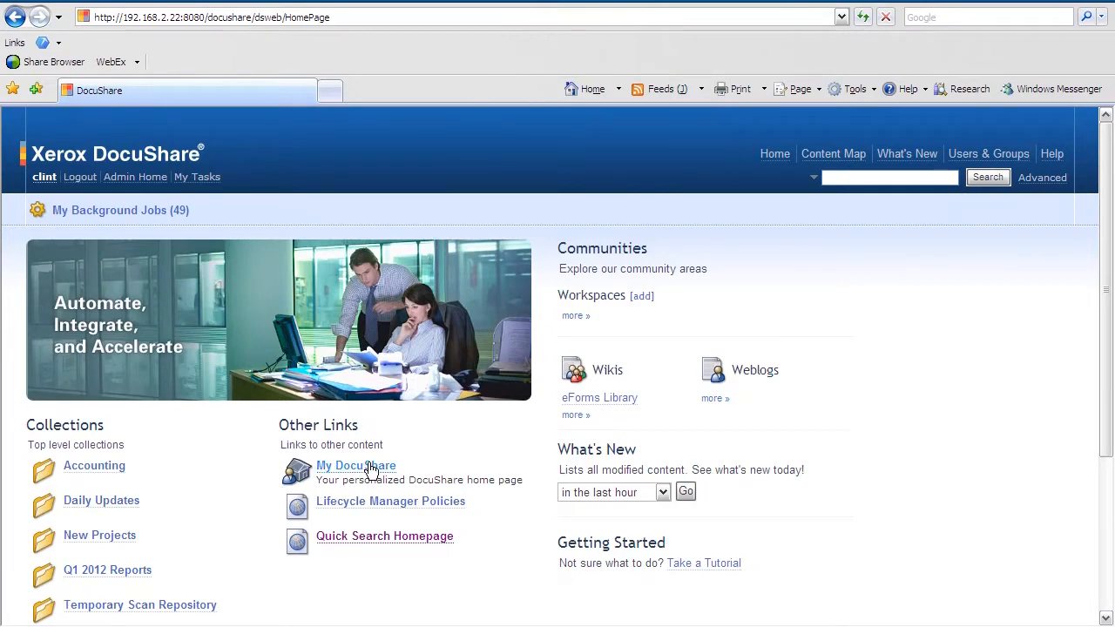
Go to My DocuShare and choose the DocuShare Main collection under Favorites
left_click(355, 466)
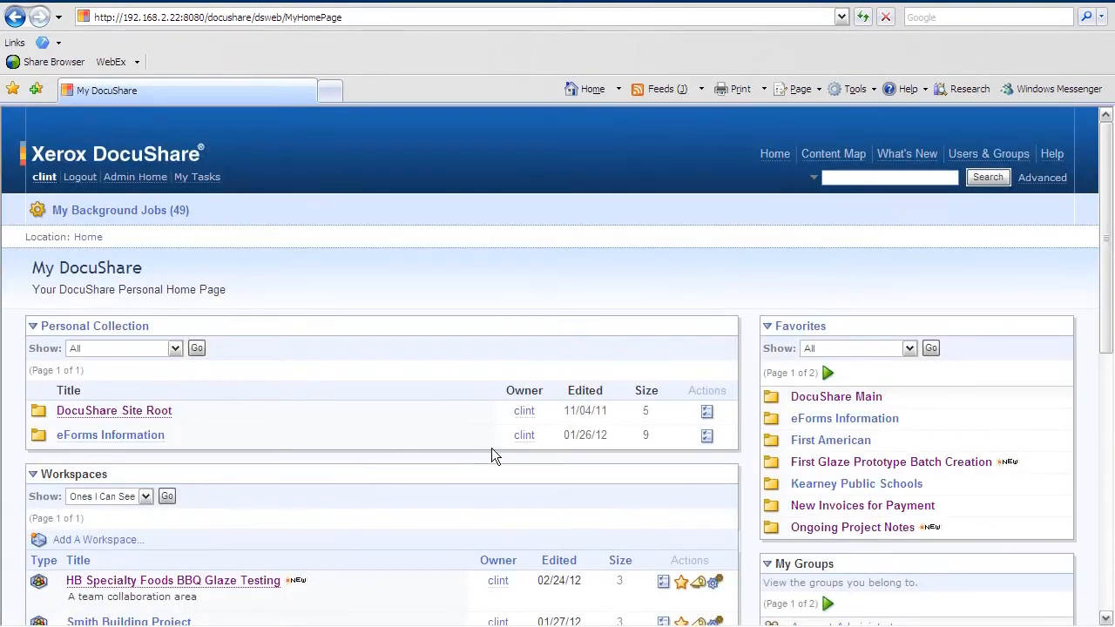
left_click(836, 397)
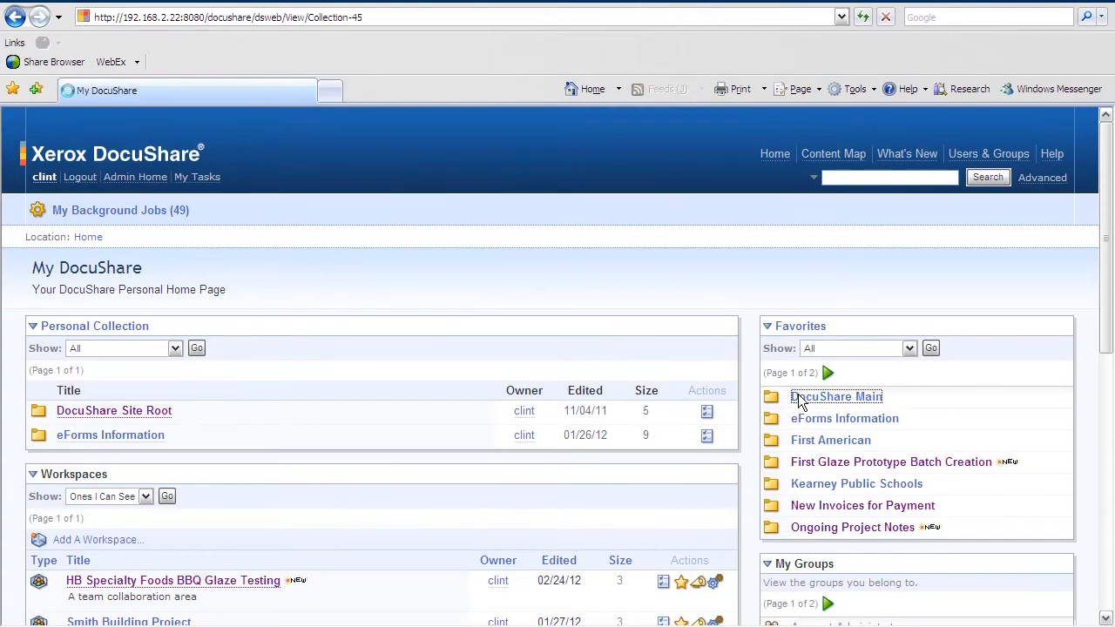
View the properties page of the DocuShare Main collection from its listing
left_click(836, 397)
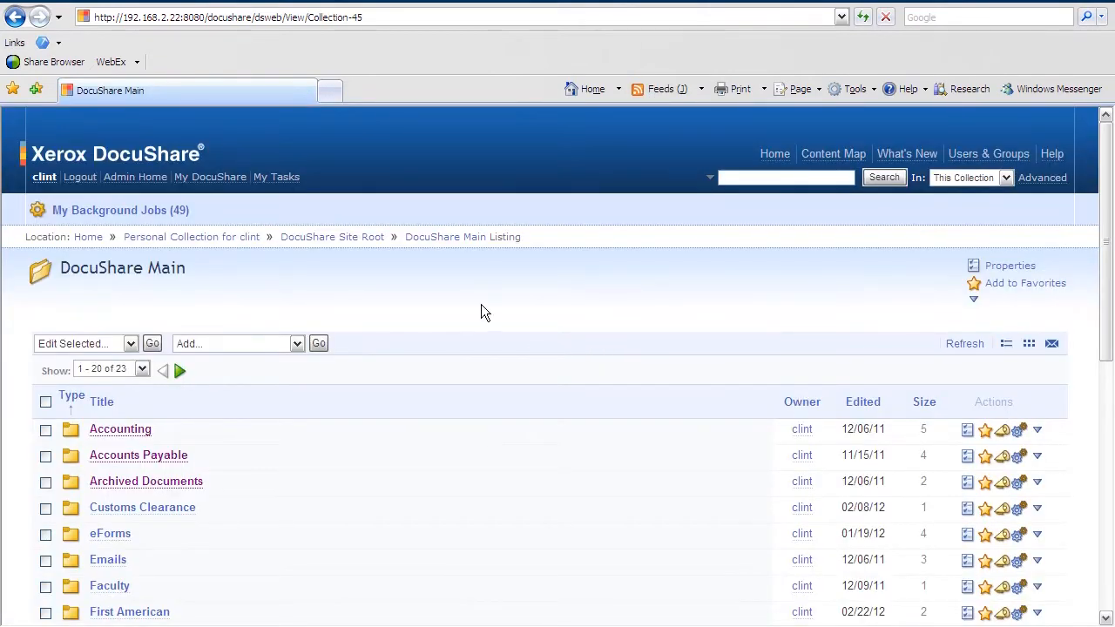
mouse_move(514, 305)
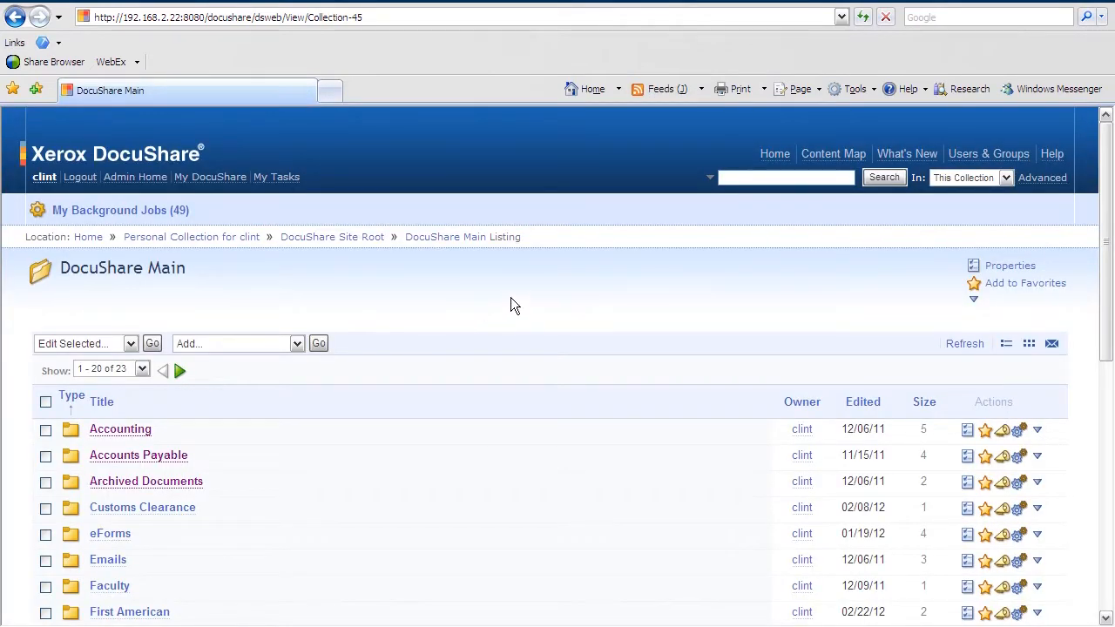
mouse_move(838, 306)
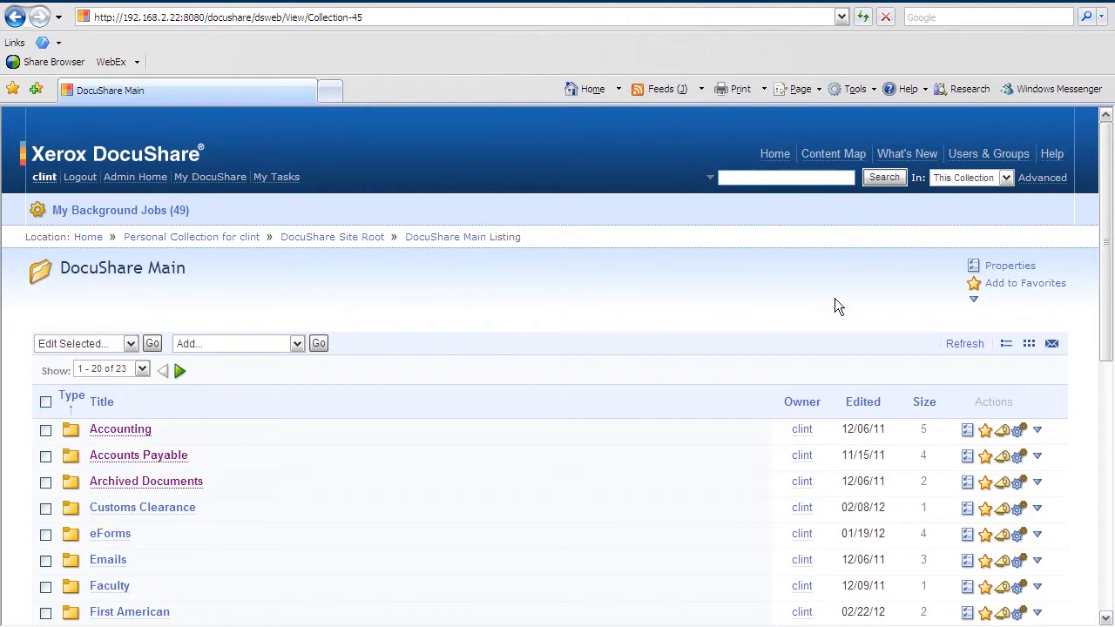
mouse_move(1010, 267)
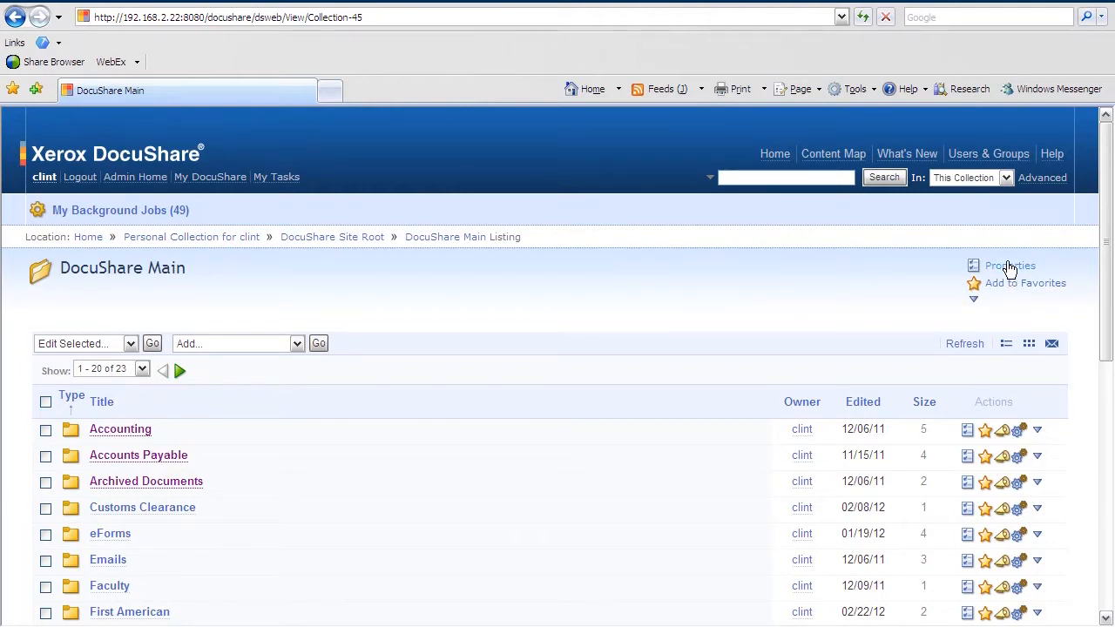
left_click(1010, 265)
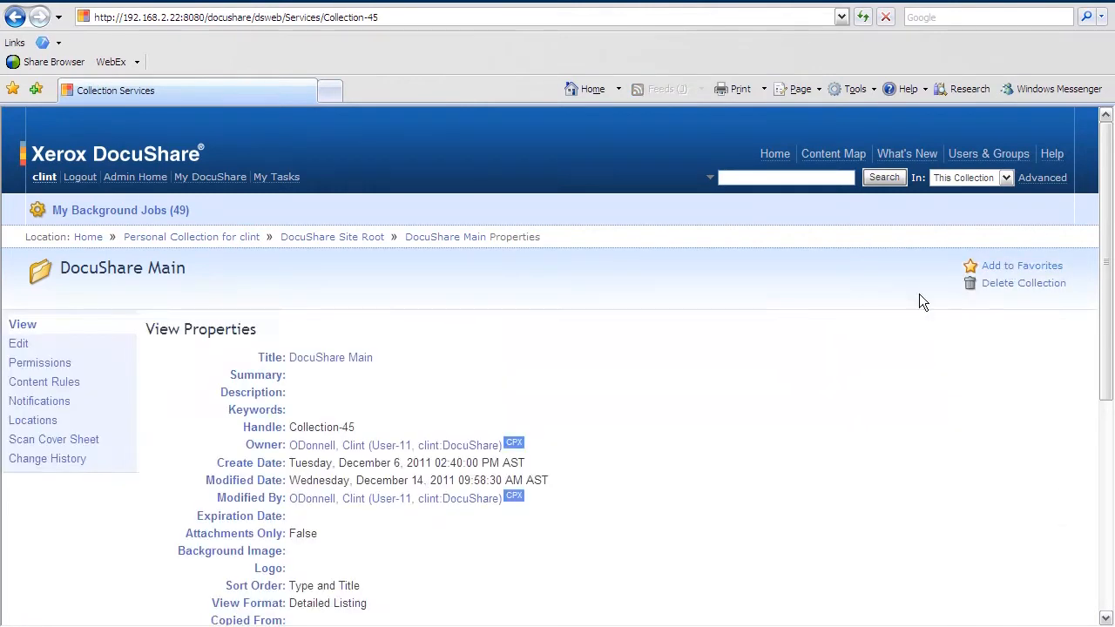
mouse_move(54, 373)
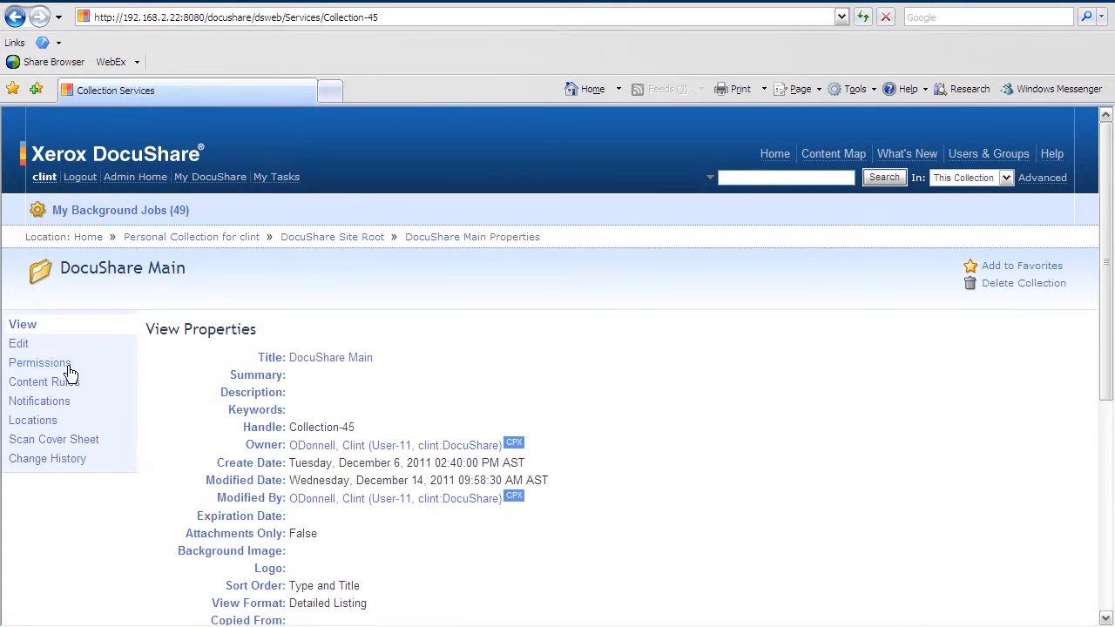
Show DocuShare Main's Permissions page with its owner and reader, writer, manager access list
left_click(39, 362)
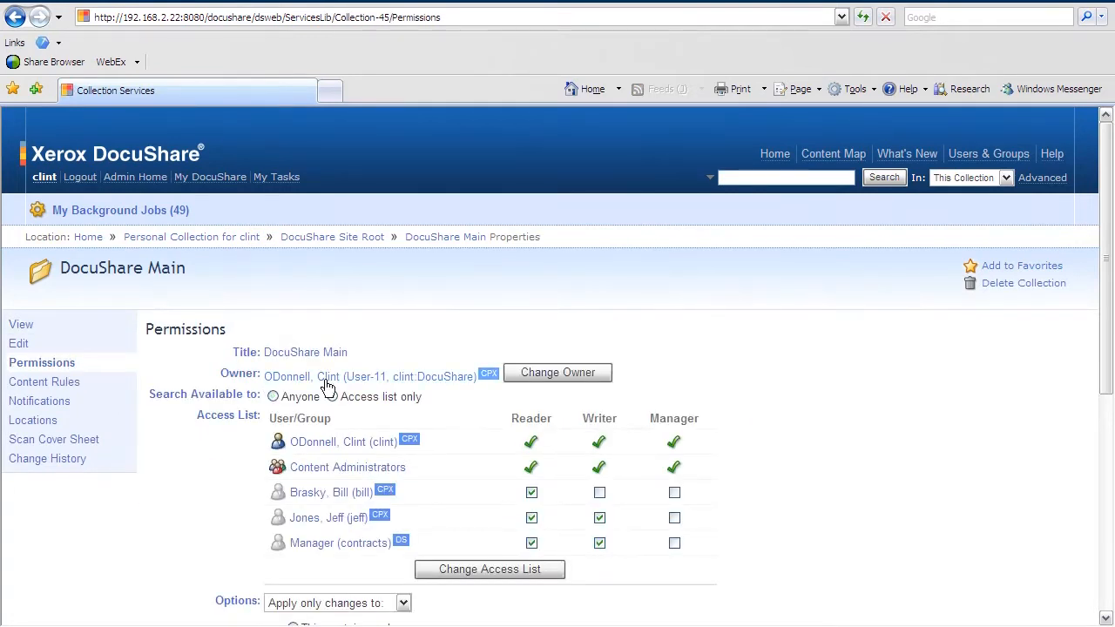
left_click(332, 397)
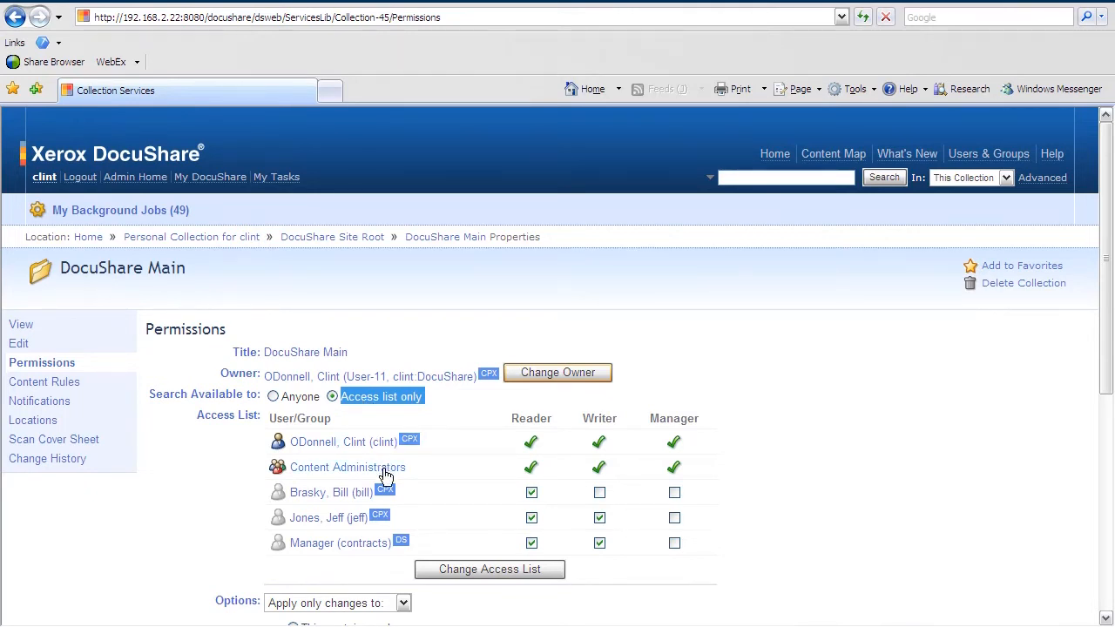
mouse_move(390, 478)
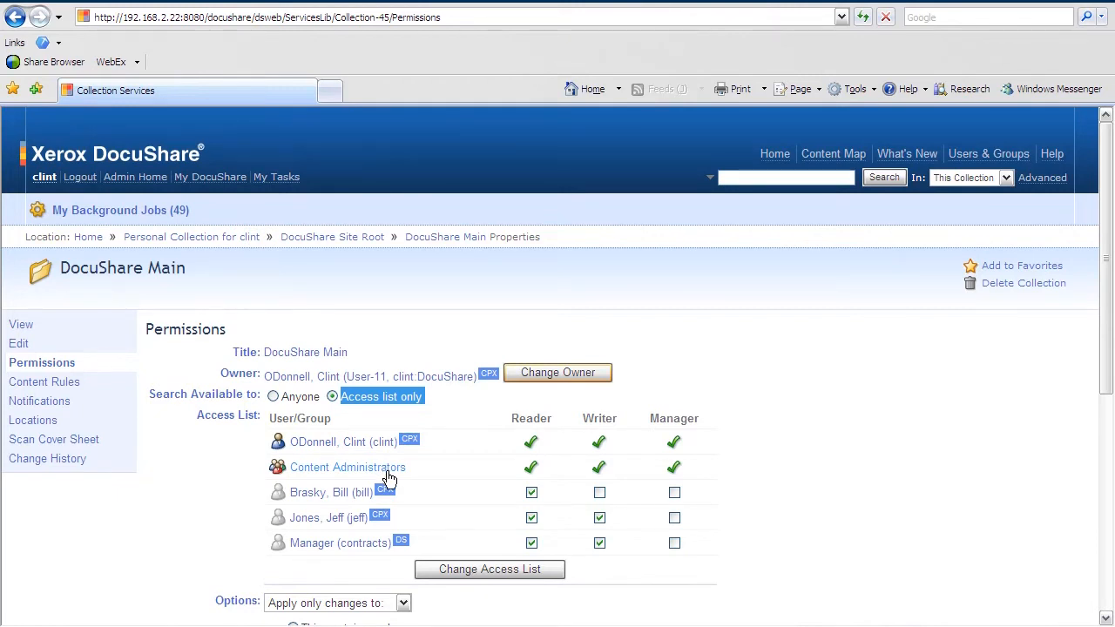
mouse_move(455, 494)
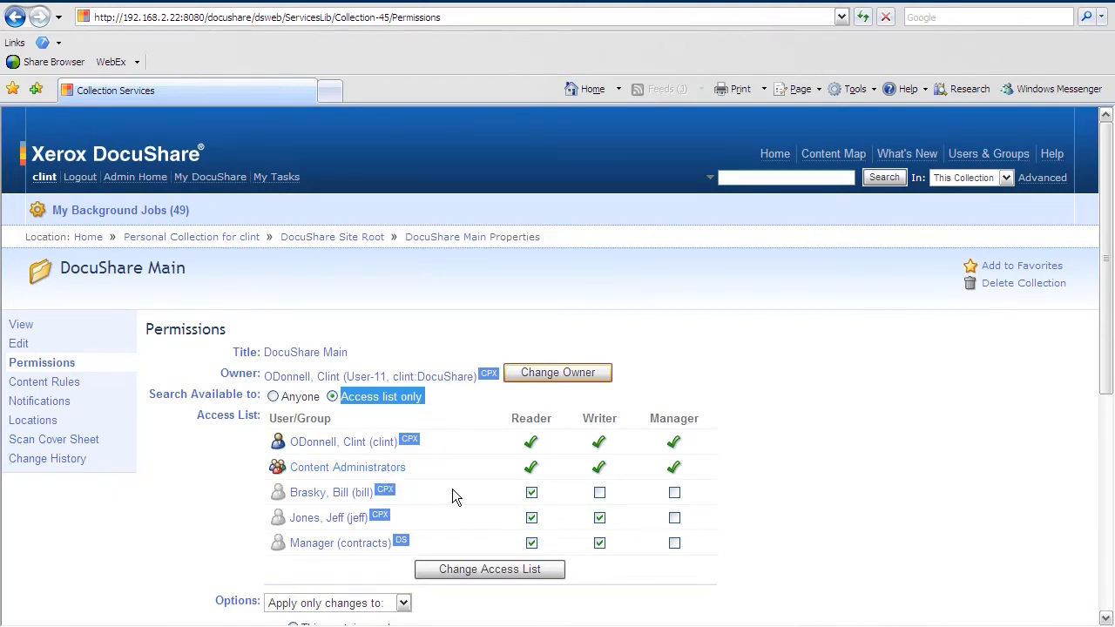
mouse_move(477, 483)
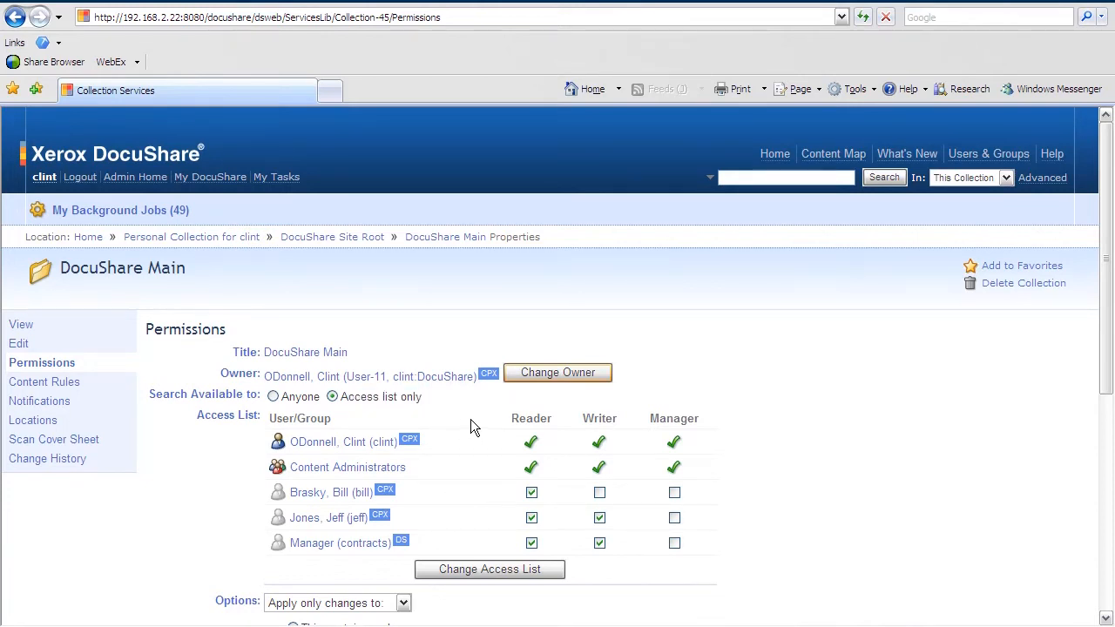
mouse_move(533, 416)
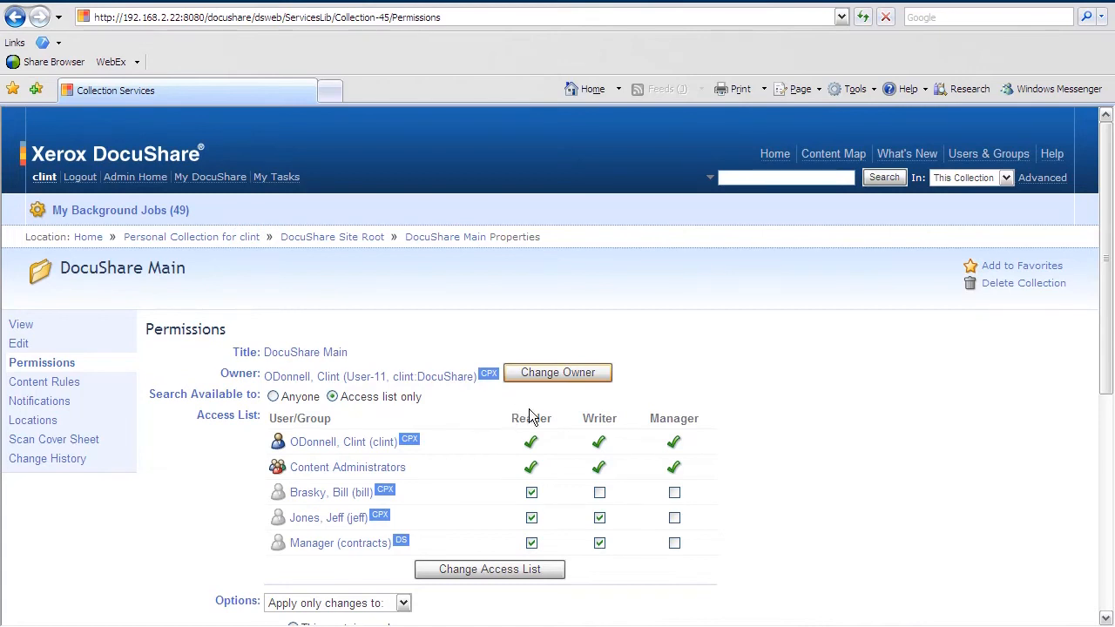
mouse_move(514, 425)
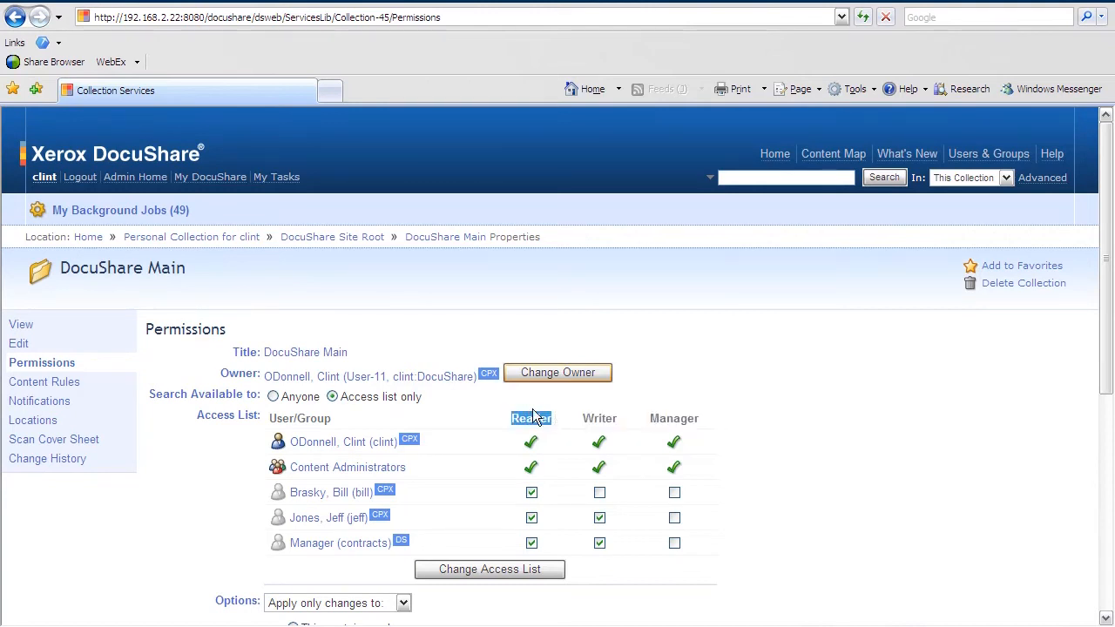
mouse_move(532, 411)
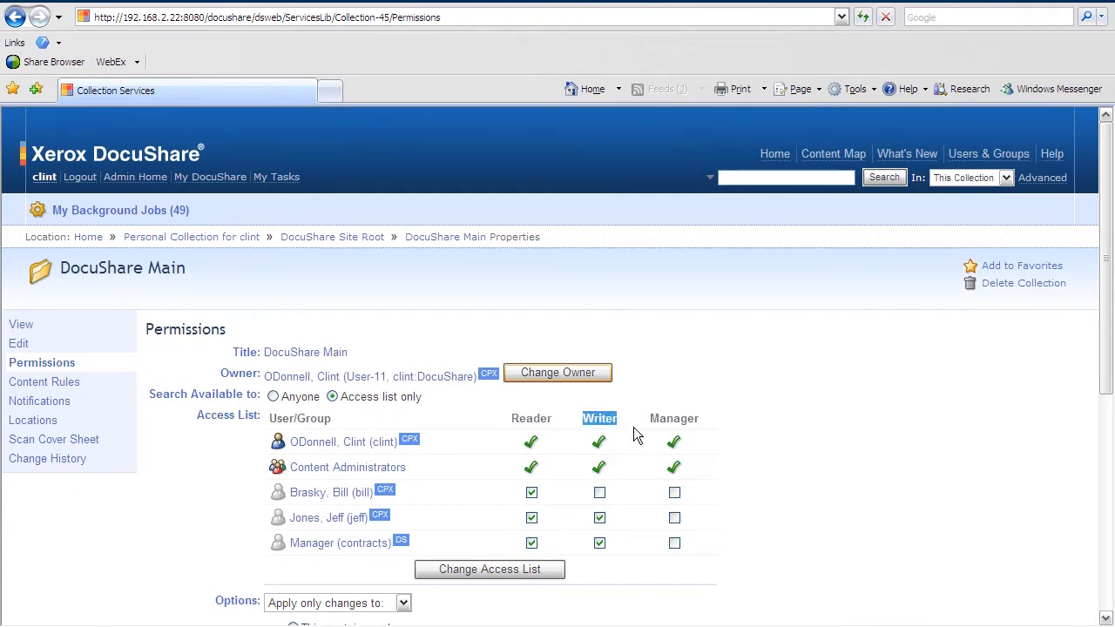
mouse_move(631, 427)
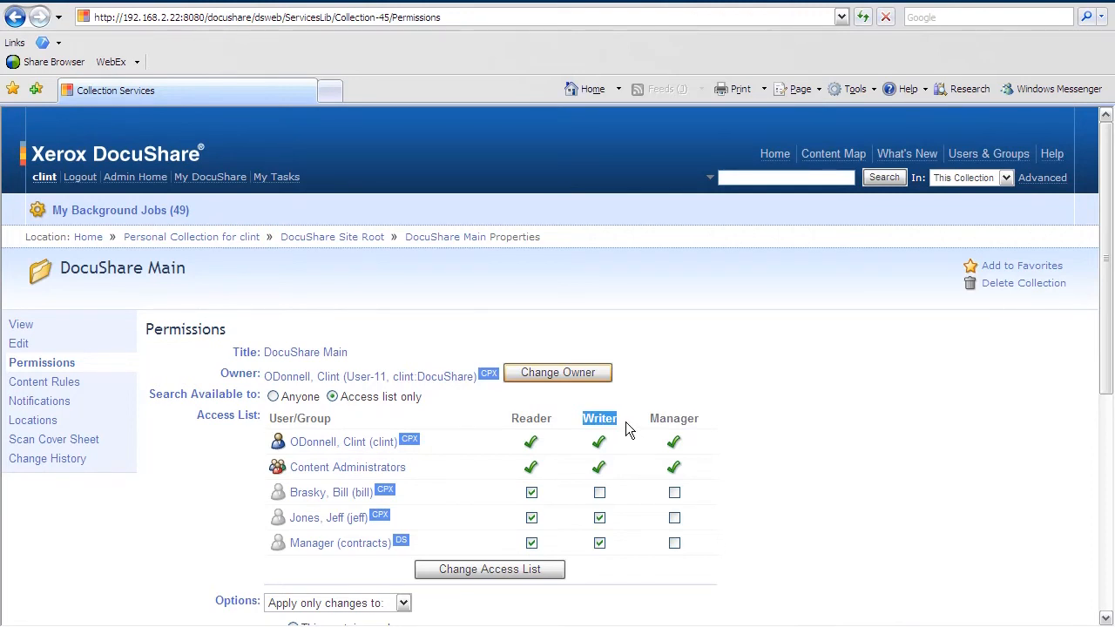
mouse_move(627, 425)
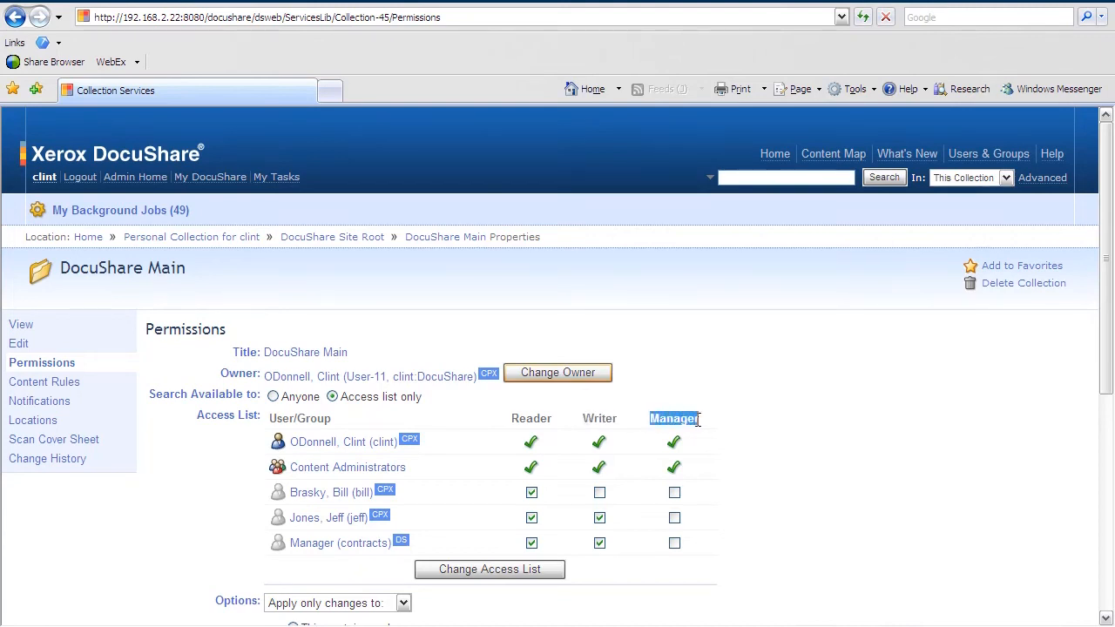
mouse_move(707, 429)
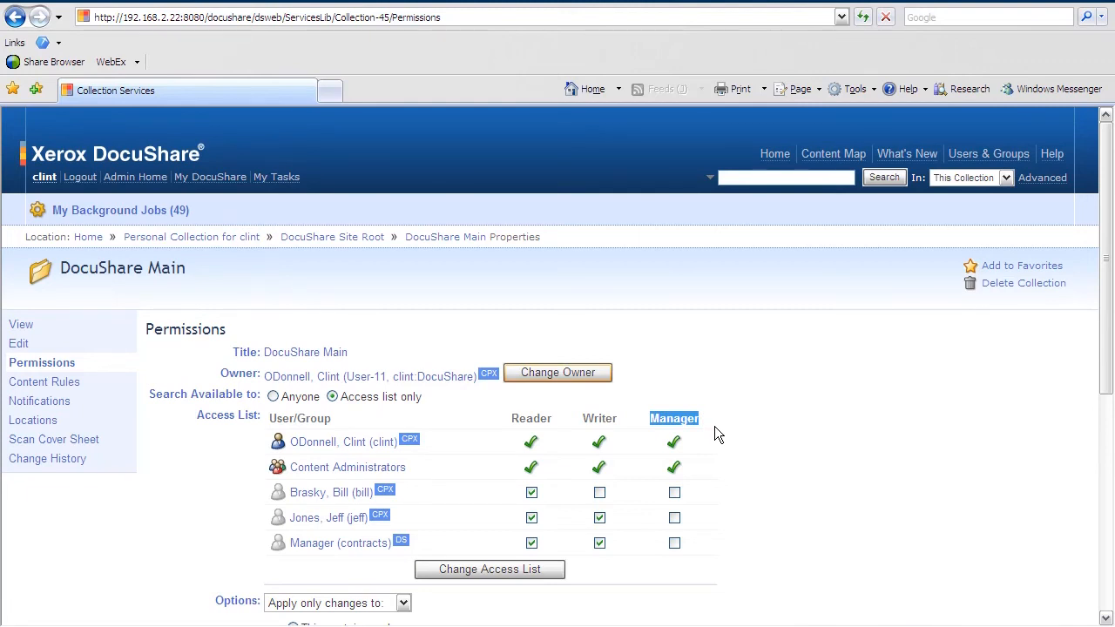
Scroll down to the Options section with the apply-changes choices for container and objects
scroll("down", 3)
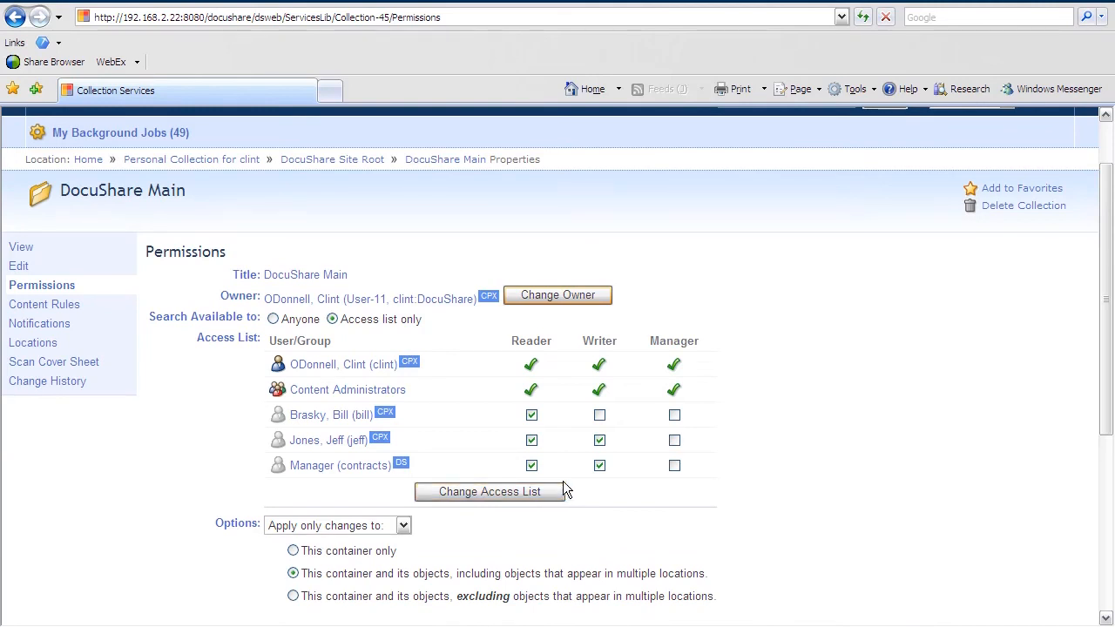
mouse_move(532, 526)
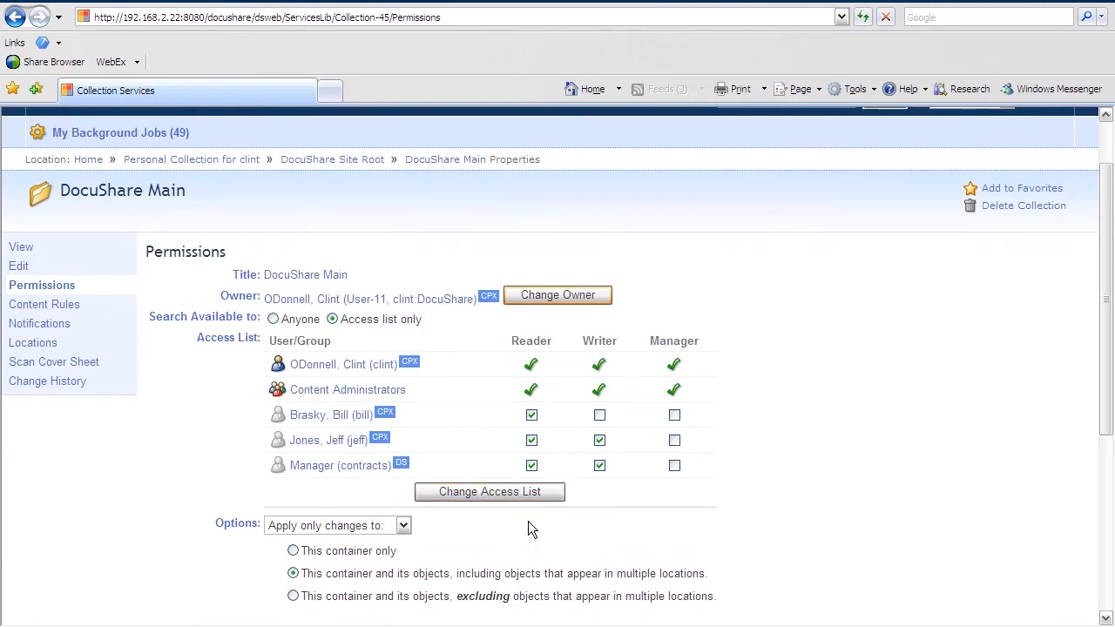